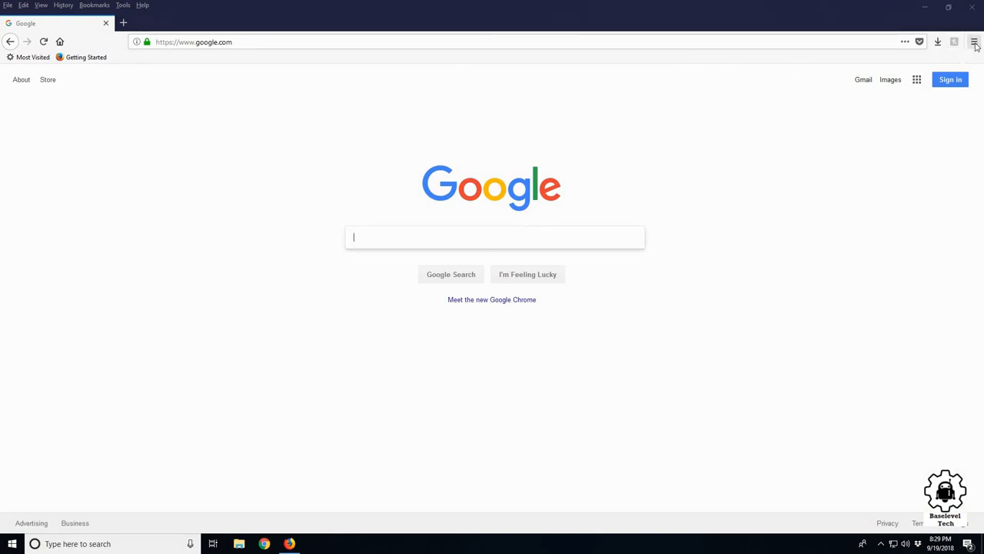
# Step: Reach the Privacy & Security options and scroll to the Notifications permission entry
pyautogui.click(975, 42)
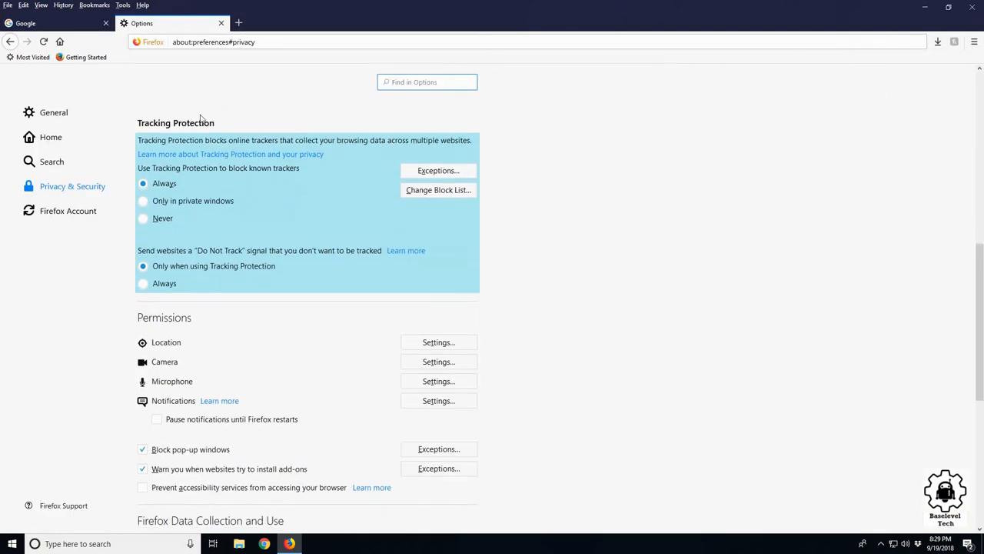
pyautogui.moveTo(590, 157)
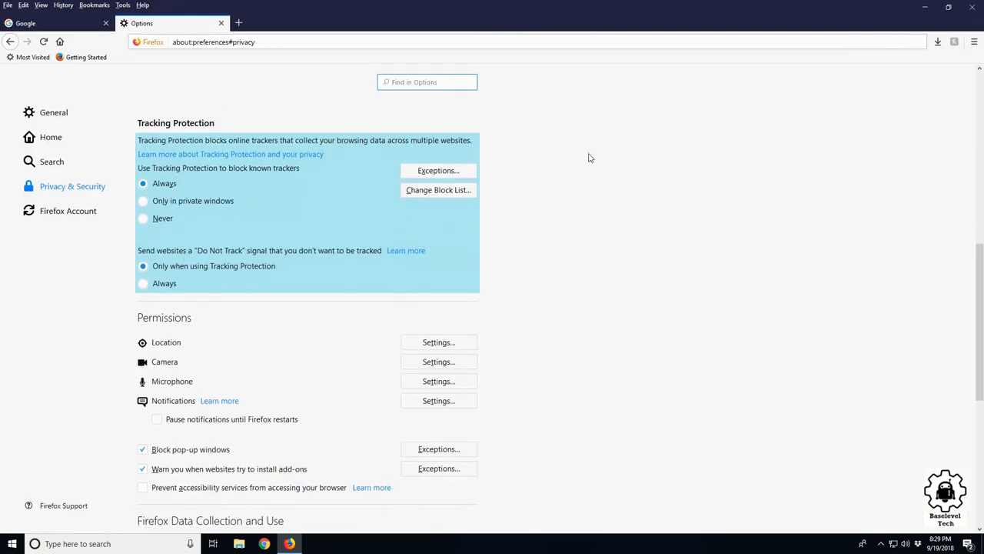
pyautogui.moveTo(857, 163)
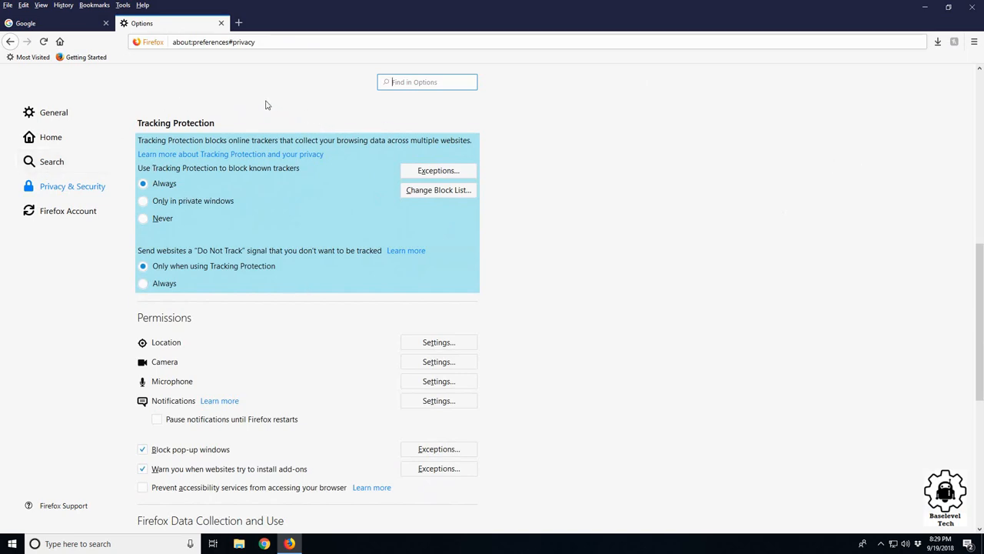
pyautogui.moveTo(357, 109)
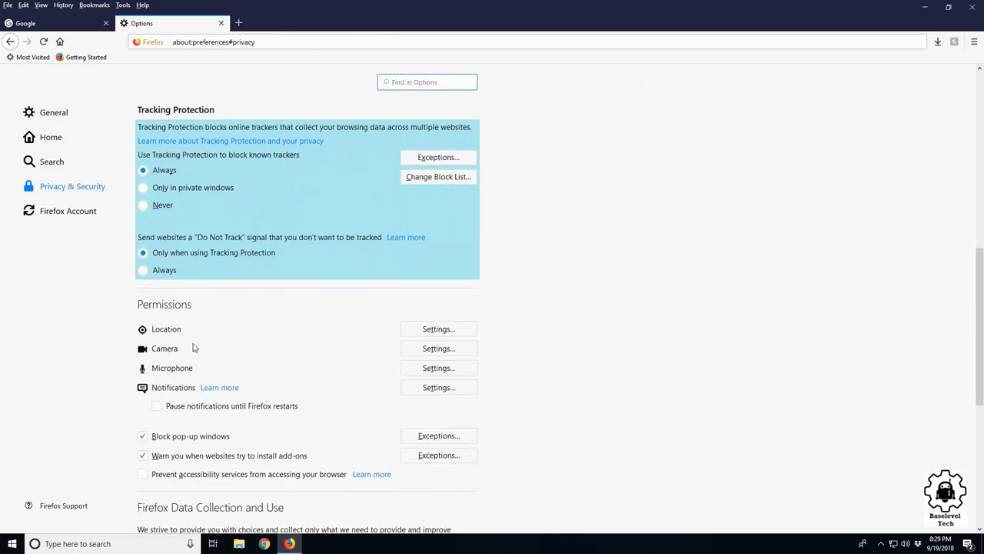
pyautogui.scroll(-3)
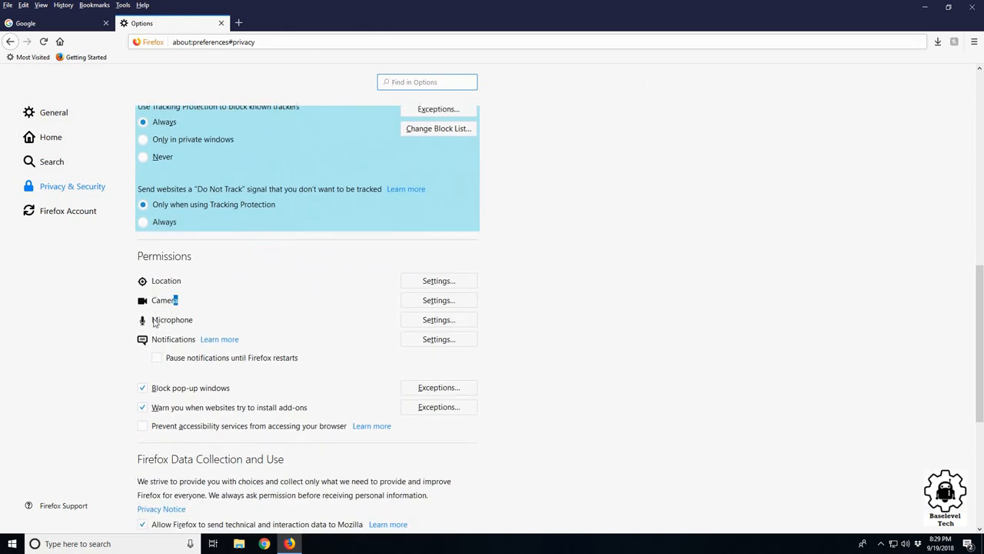
pyautogui.doubleClick(172, 340)
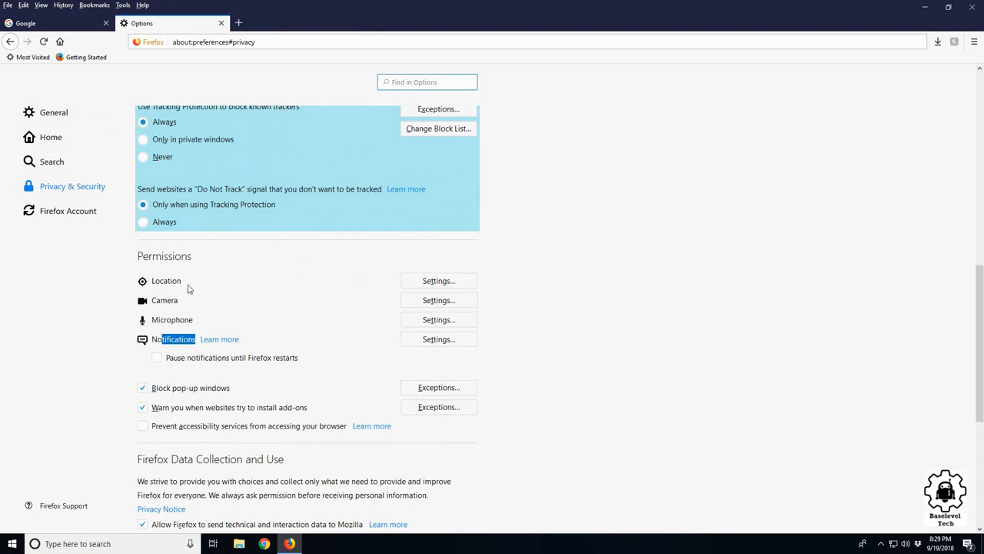
pyautogui.moveTo(304, 384)
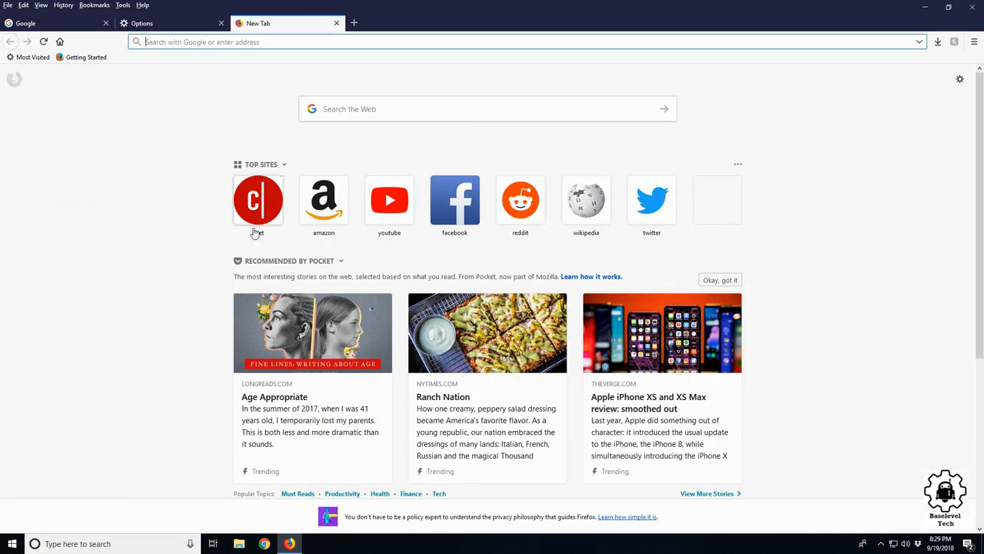
# Step: Visit cnet.com from the top sites, answer its notification prompt, and return to the Options tab
pyautogui.click(258, 200)
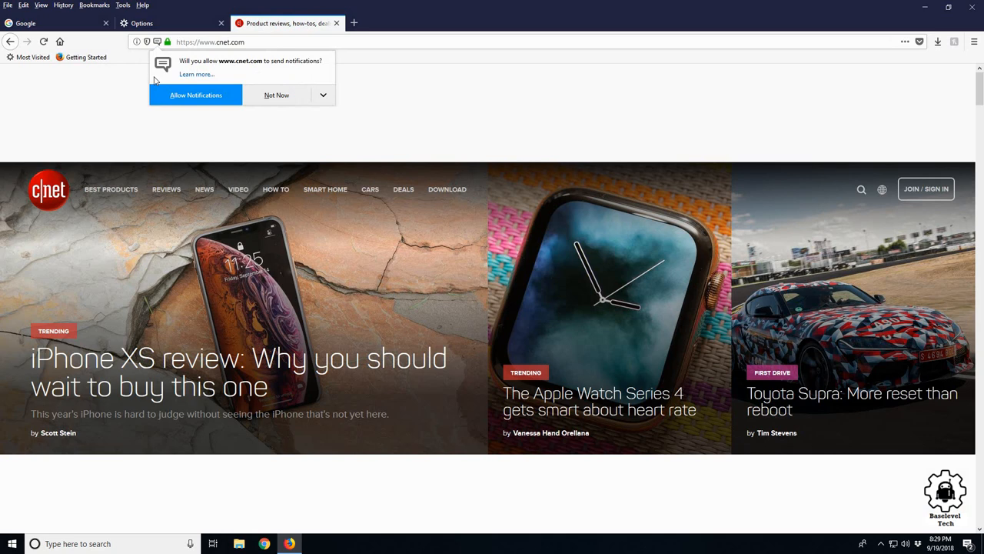
pyautogui.moveTo(290, 95)
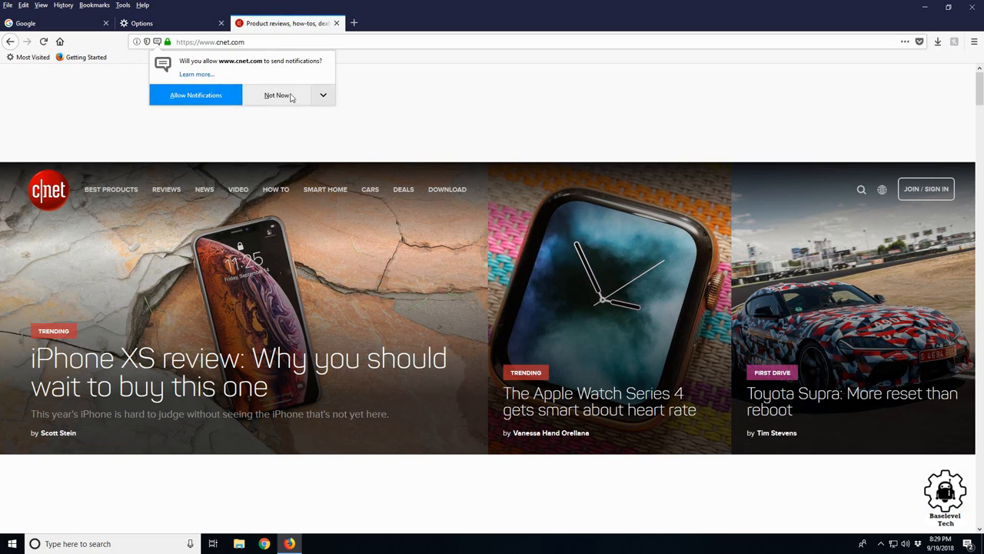
pyautogui.click(276, 95)
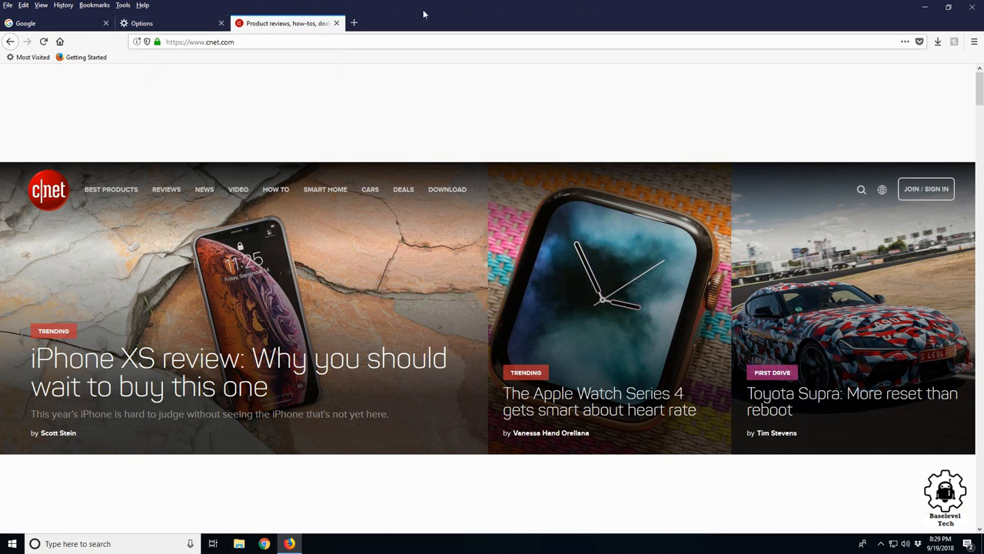
pyautogui.click(142, 23)
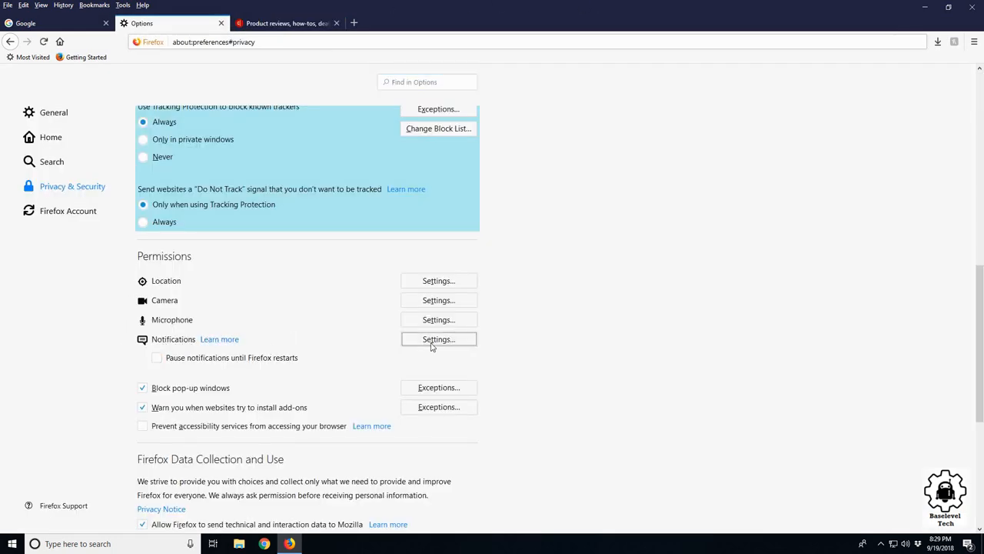
# Step: In Notifications Settings, set cnet.com's status to Block and save the changes
pyautogui.click(438, 340)
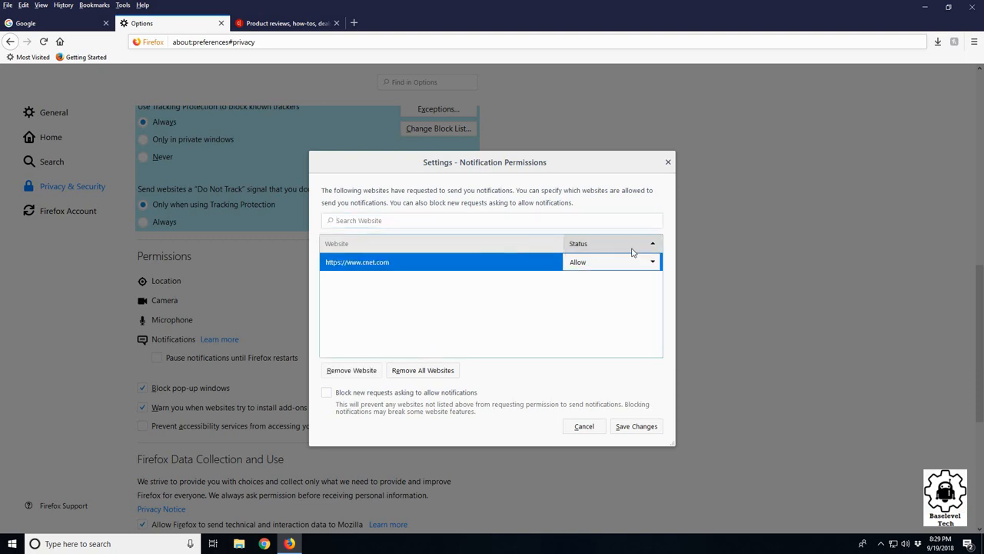
pyautogui.click(612, 262)
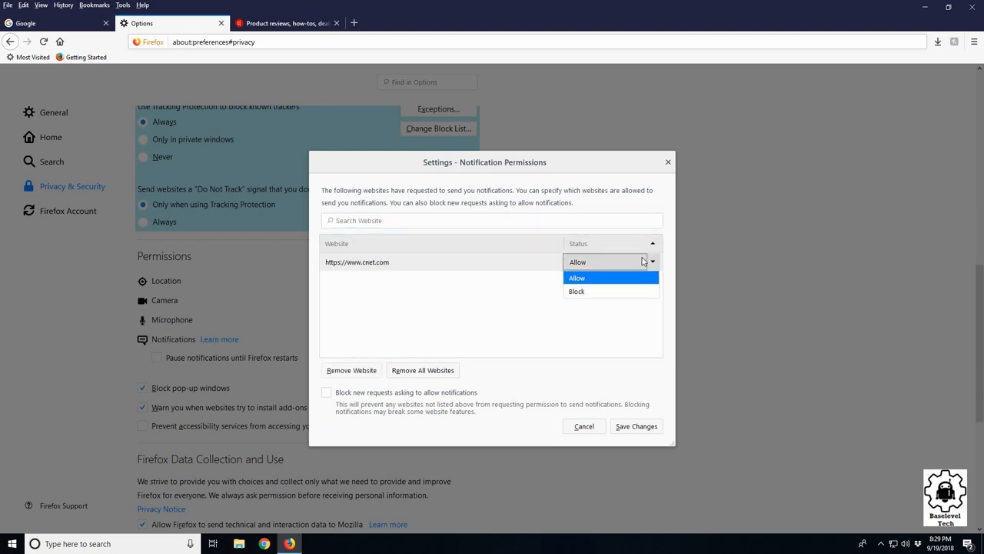
pyautogui.click(577, 292)
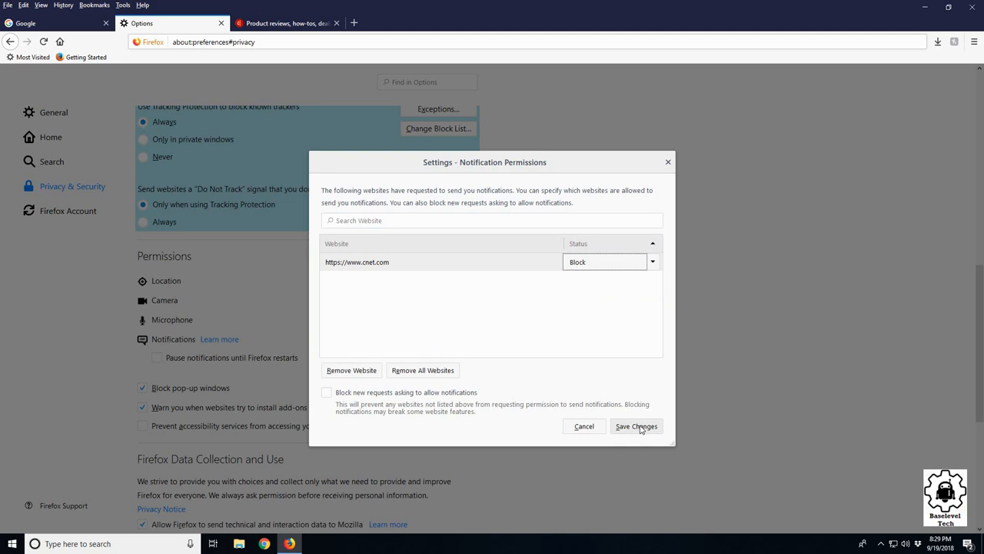
pyautogui.click(636, 426)
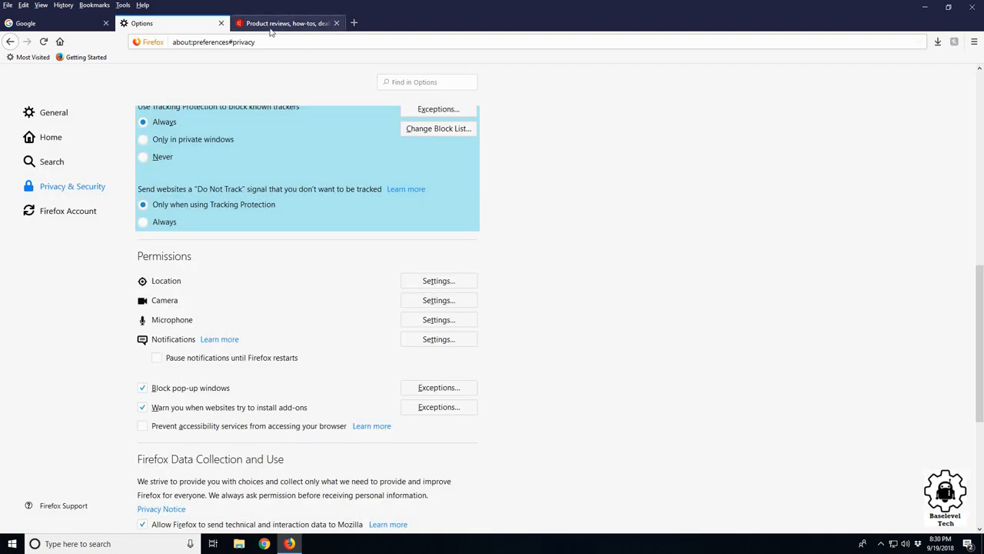
pyautogui.click(285, 23)
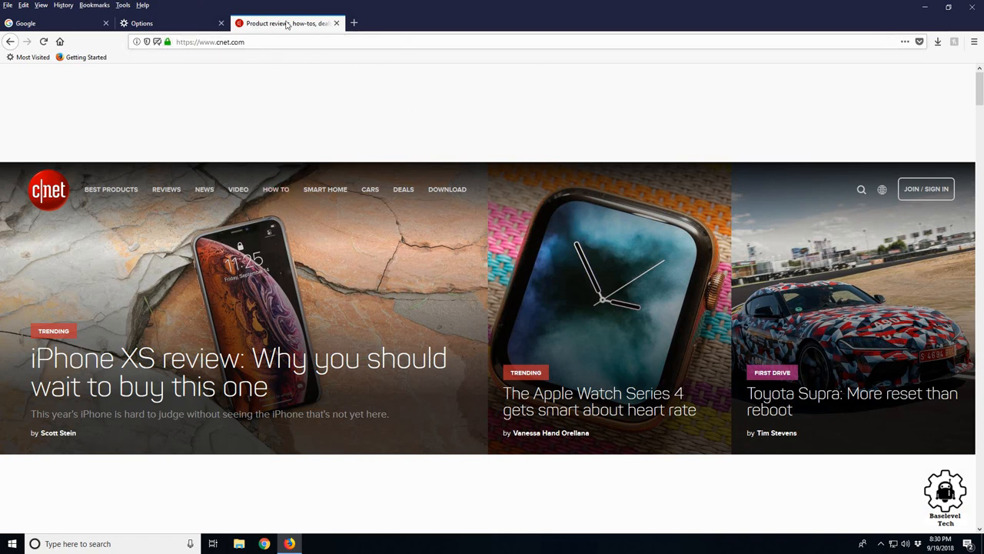
pyautogui.click(169, 23)
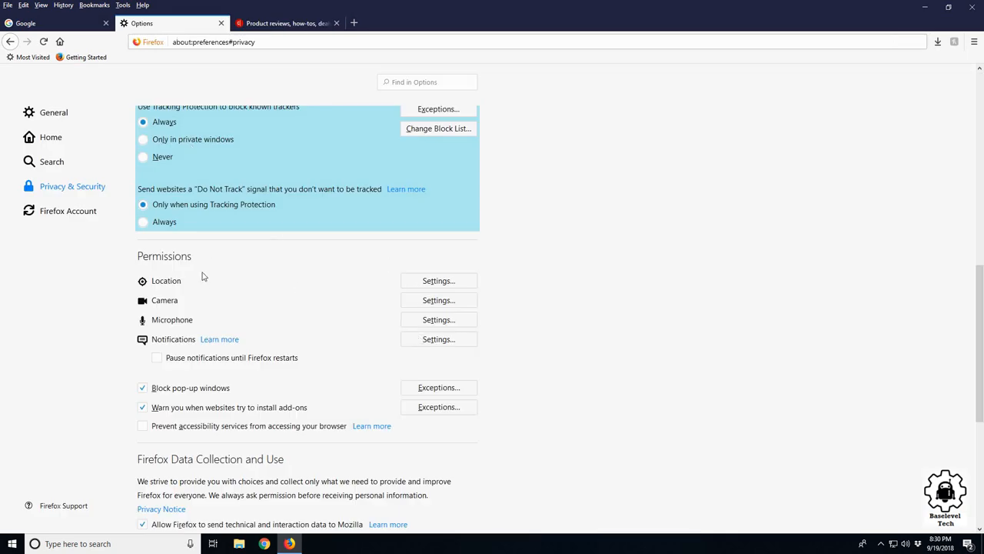
pyautogui.moveTo(470, 295)
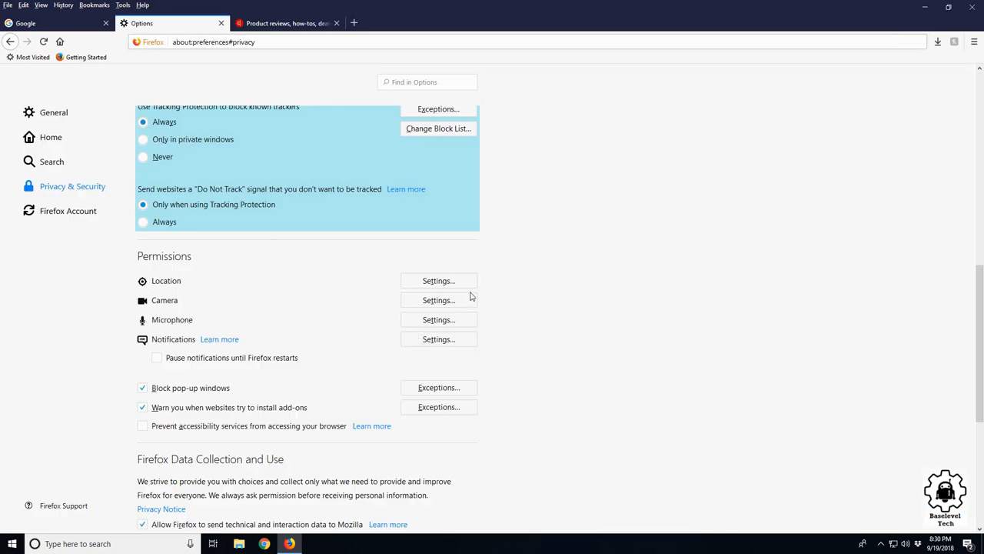
pyautogui.moveTo(262, 348)
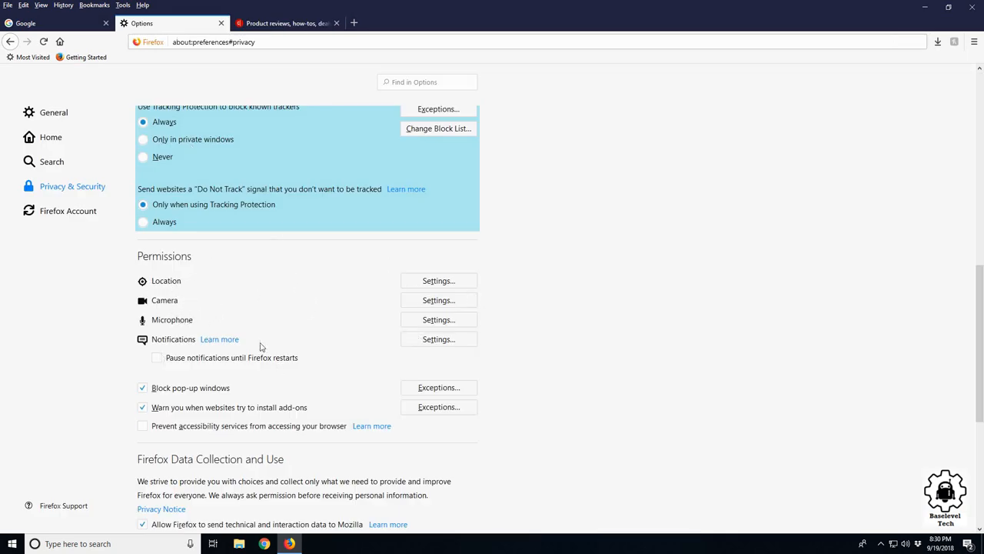
pyautogui.scroll(3)
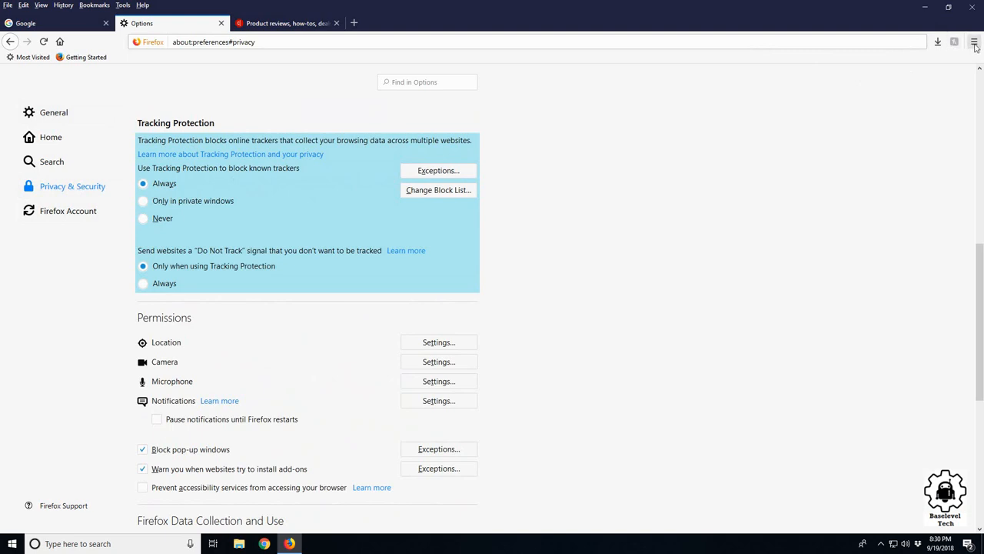
# Step: Toggle Tracking Protection on from the browser menu, then switch to the cnet.com tab
pyautogui.click(975, 43)
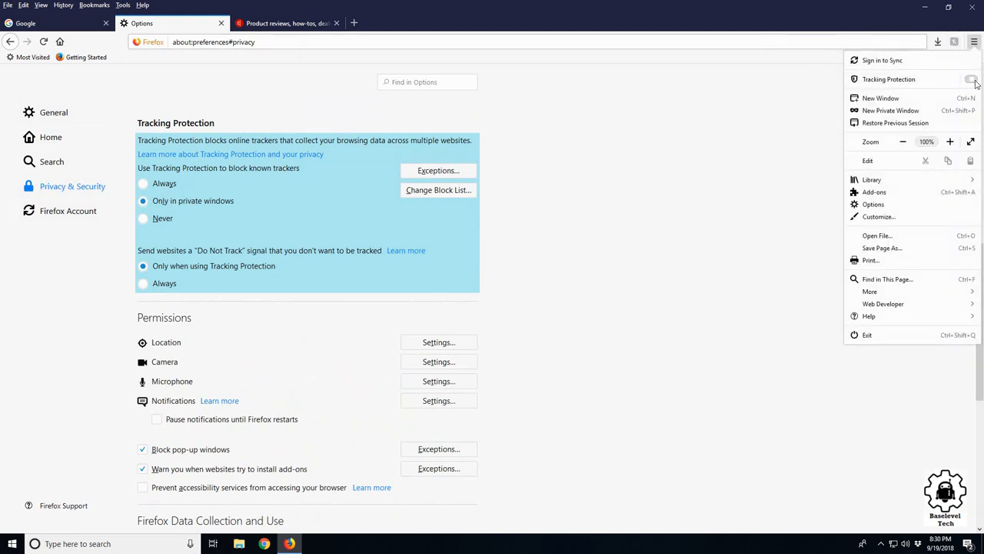
pyautogui.click(972, 80)
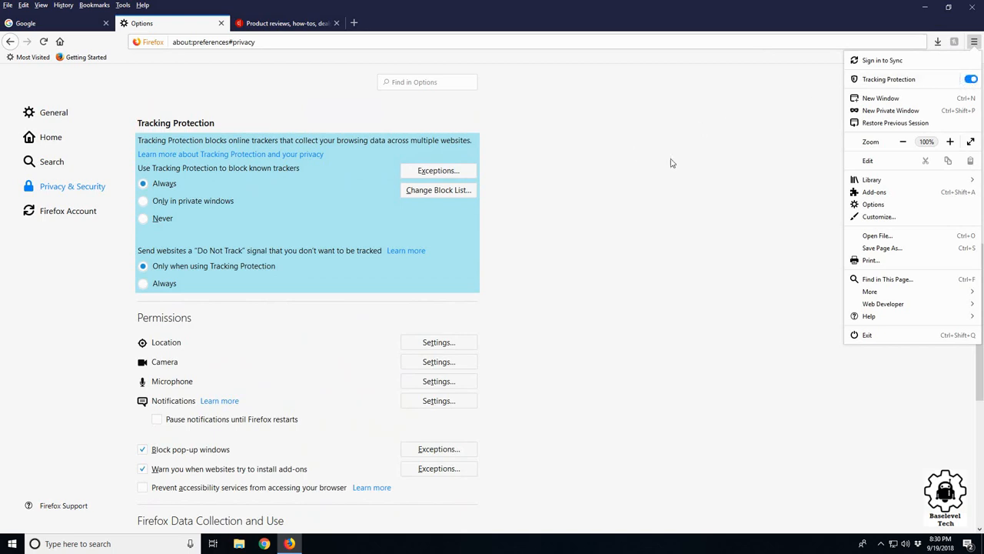
pyautogui.moveTo(735, 285)
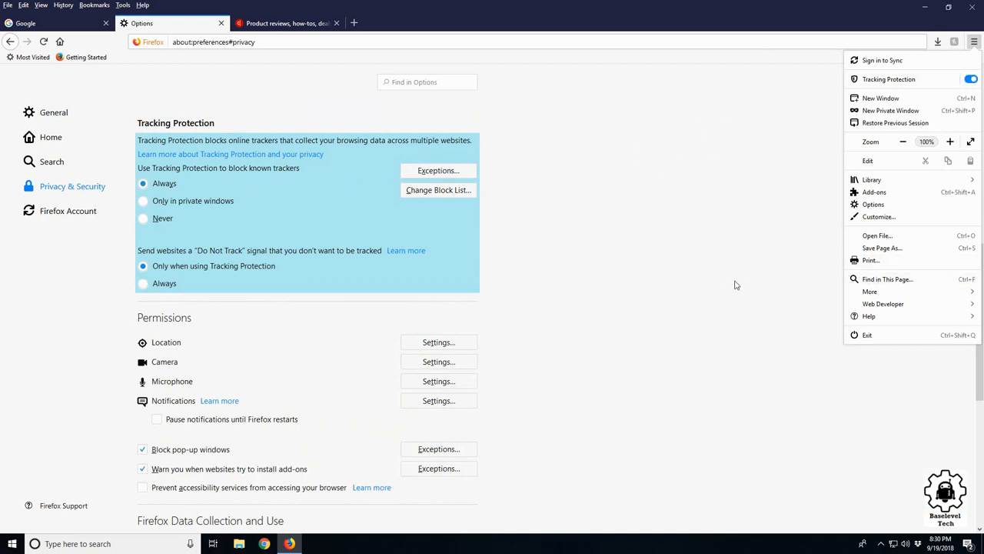
pyautogui.moveTo(889, 78)
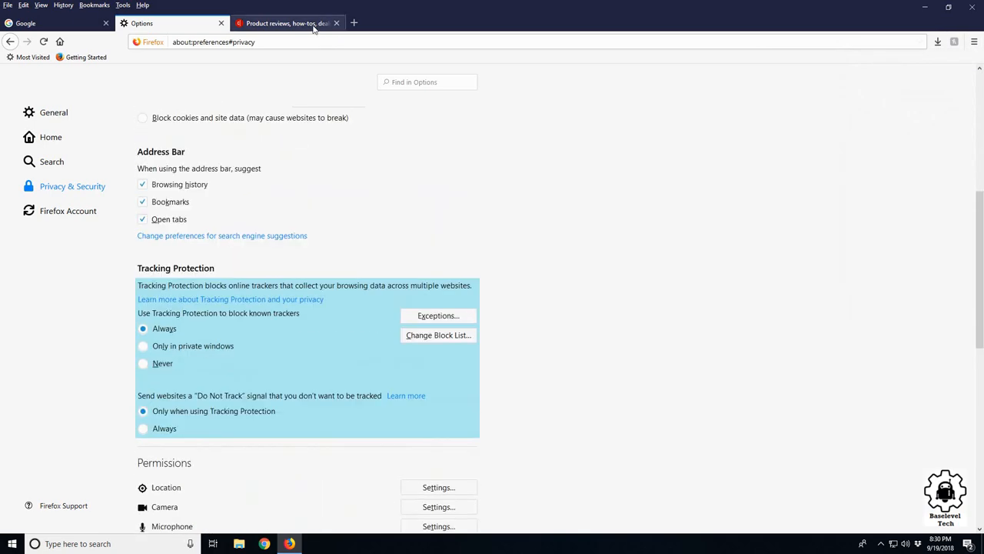
pyautogui.click(286, 23)
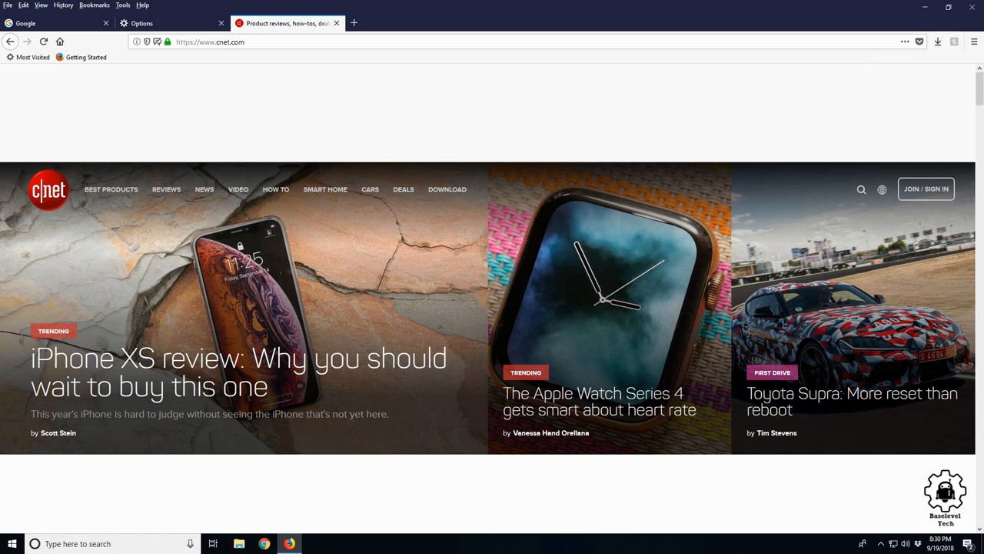